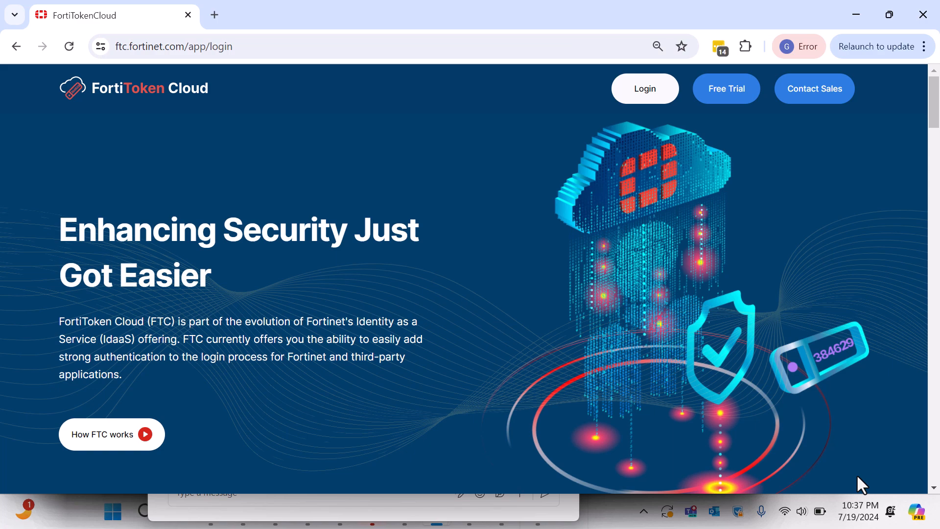
- Sign in to FortiToken Cloud through the FortiCloud email login to reach the dashboard
{"action": "left_click", "coordinate": [645, 88]}
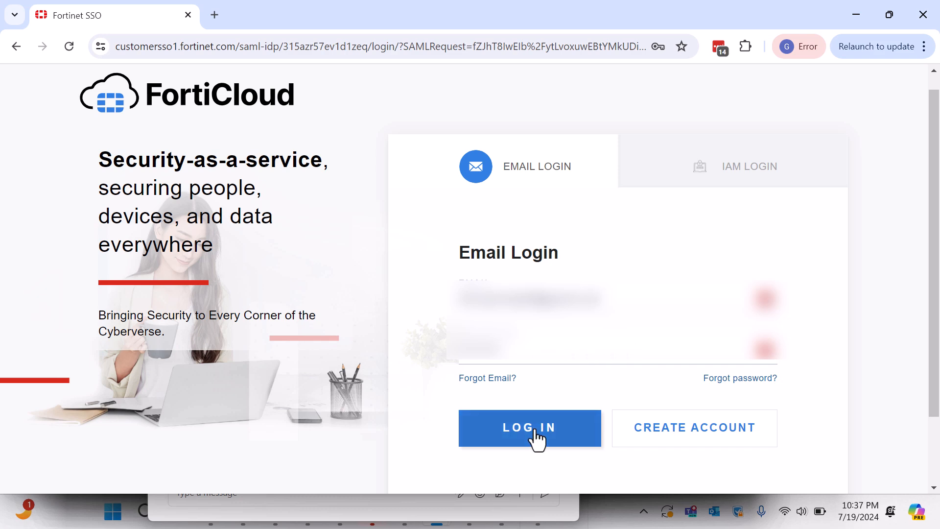
{"action": "left_click", "coordinate": [529, 428]}
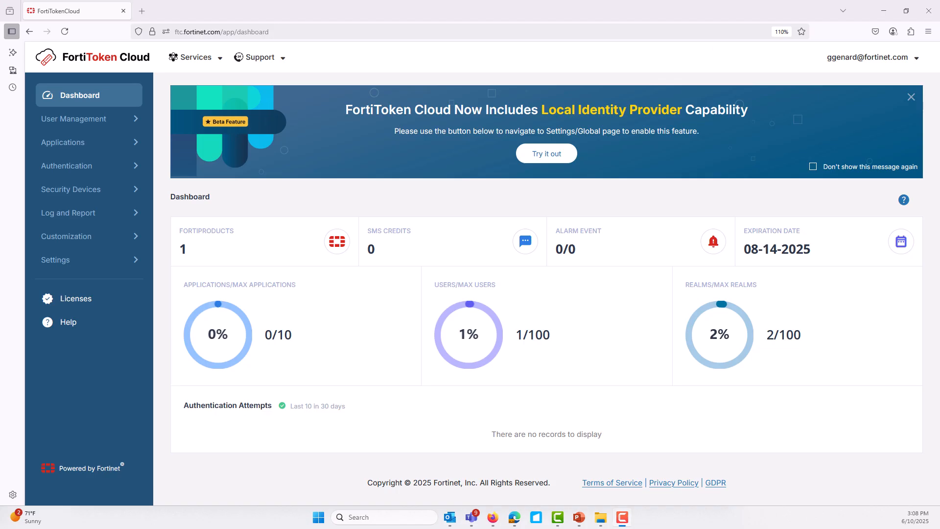
{"action": "mouse_move", "coordinate": [219, 259]}
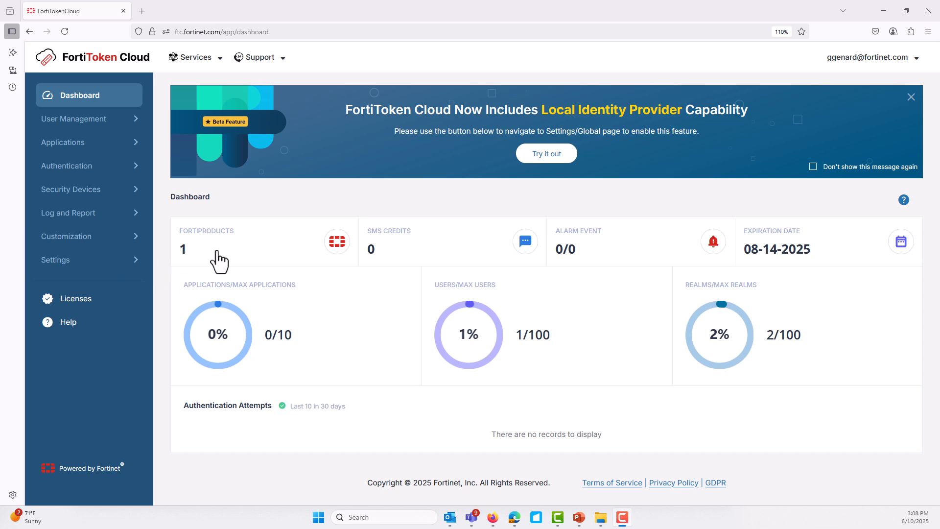
{"action": "mouse_move", "coordinate": [128, 124]}
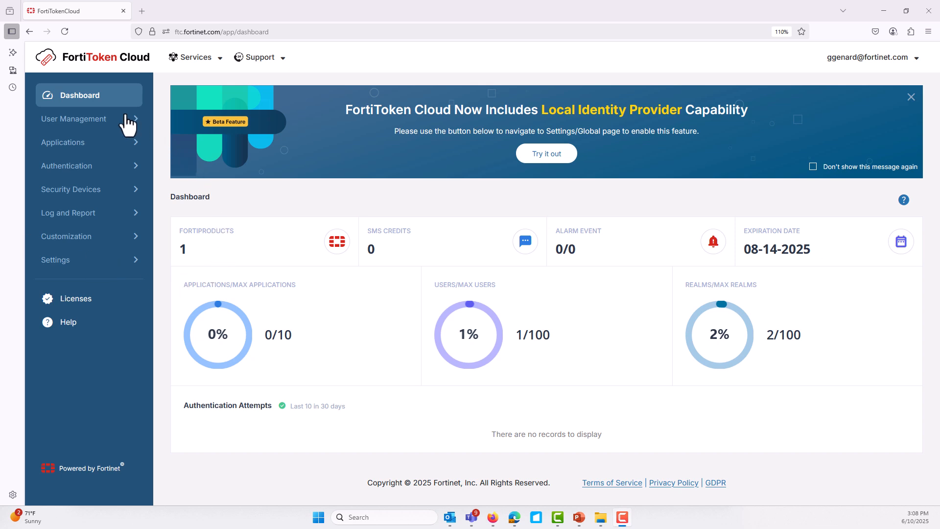
{"action": "mouse_move", "coordinate": [107, 111]}
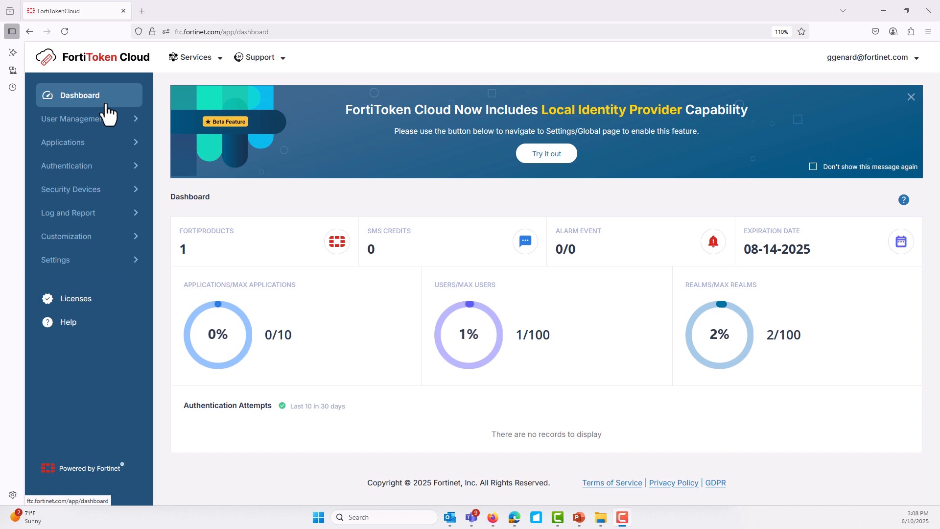
{"action": "mouse_move", "coordinate": [96, 139]}
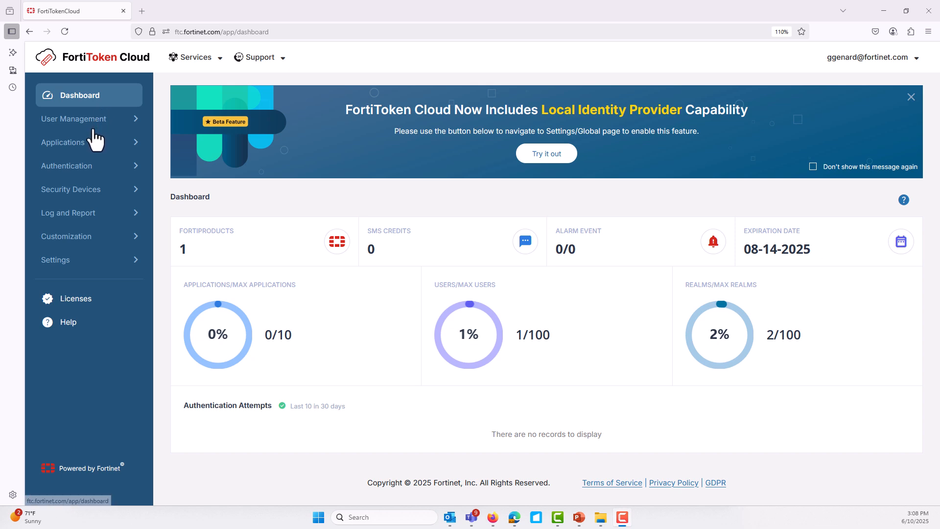
{"action": "mouse_move", "coordinate": [96, 136]}
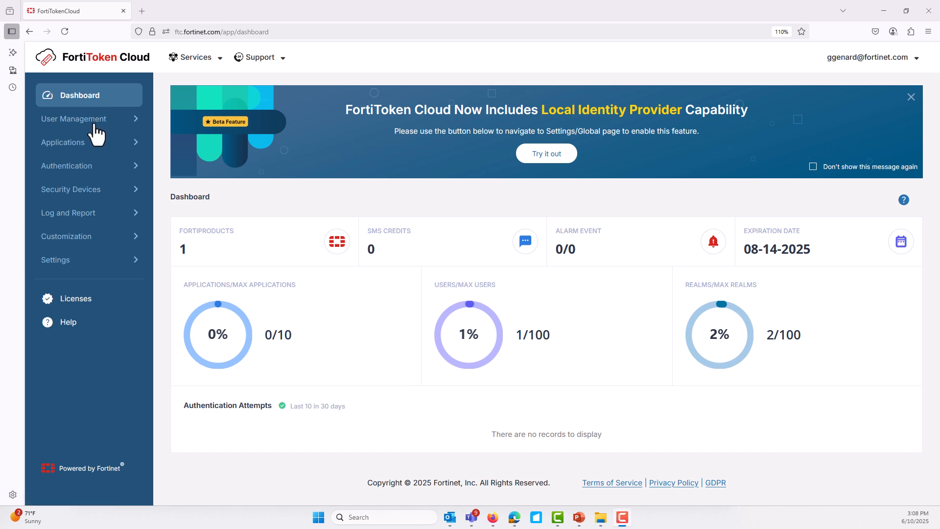
{"action": "mouse_move", "coordinate": [210, 286]}
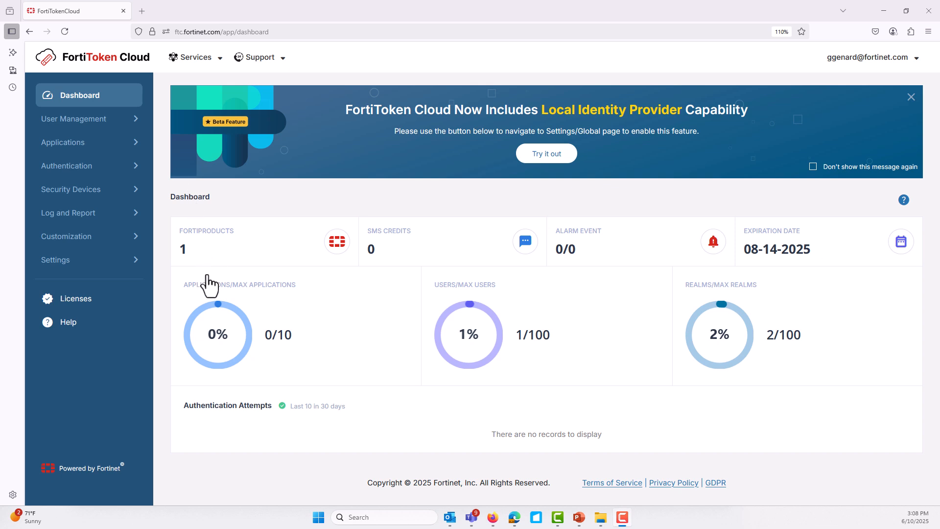
{"action": "mouse_move", "coordinate": [239, 262]}
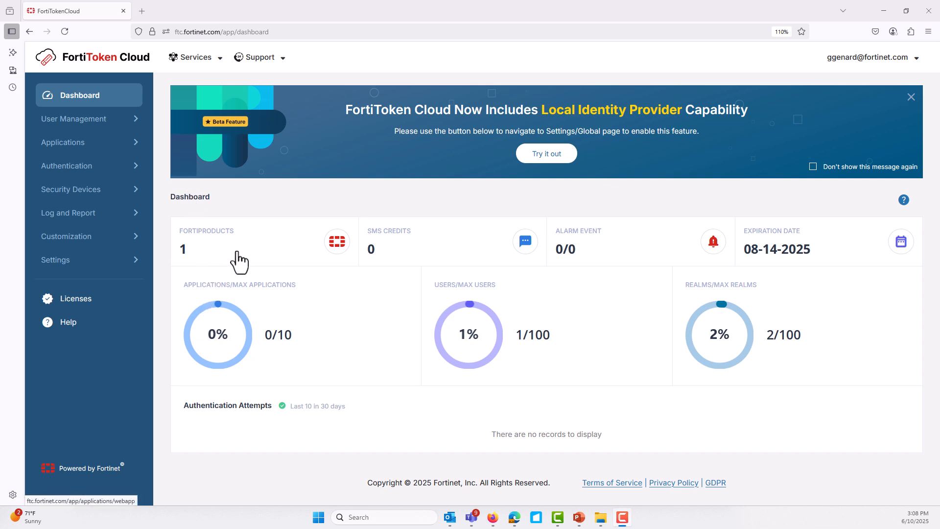
{"action": "mouse_move", "coordinate": [520, 269]}
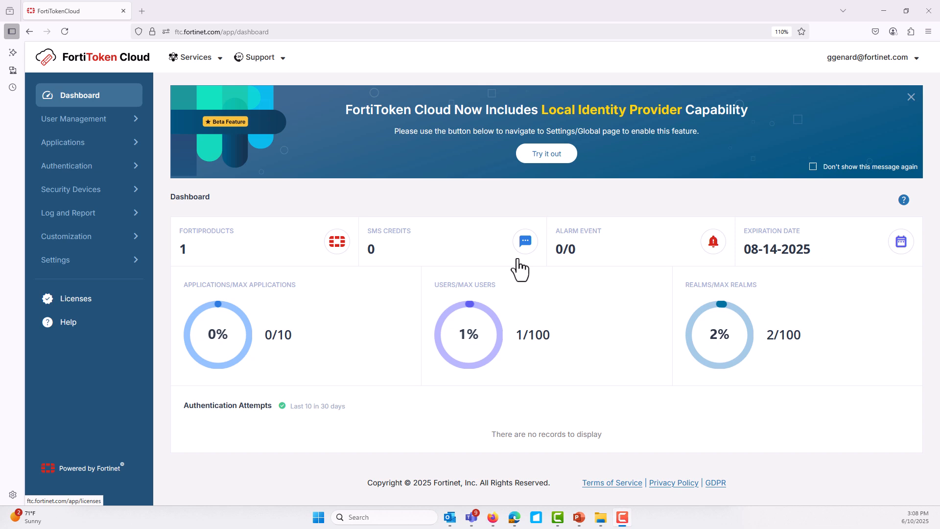
{"action": "mouse_move", "coordinate": [772, 286]}
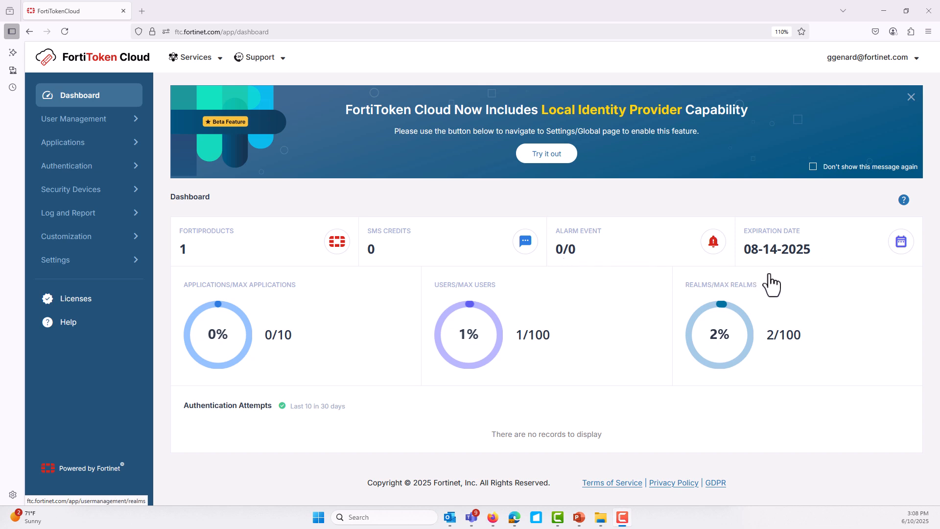
{"action": "mouse_move", "coordinate": [675, 344]}
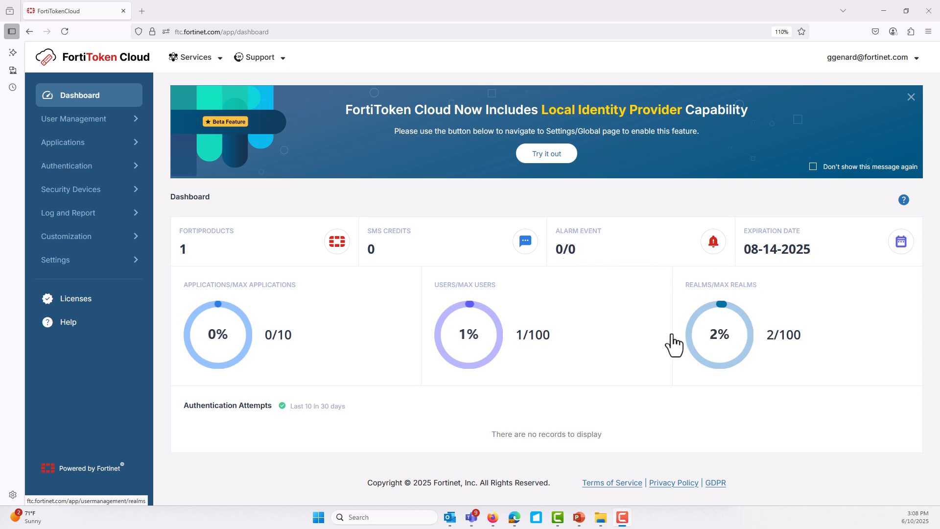
{"action": "mouse_move", "coordinate": [440, 355]}
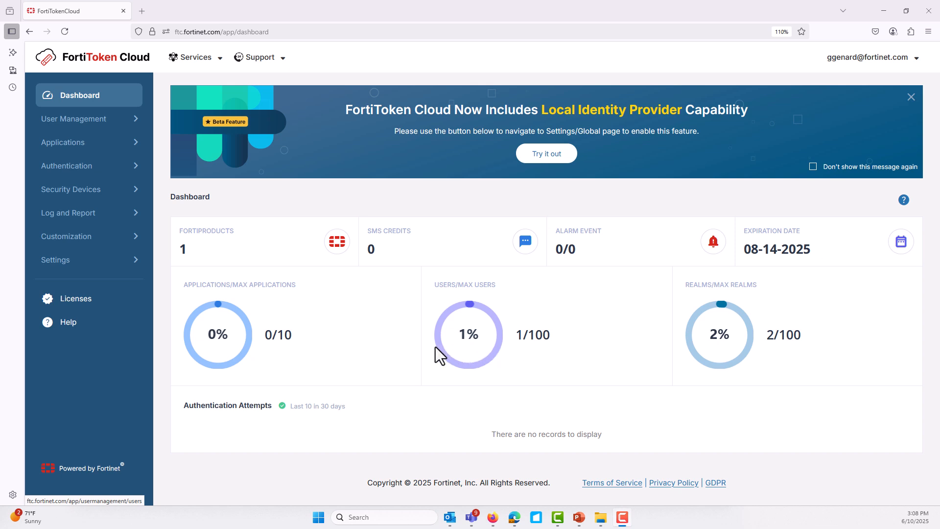
{"action": "mouse_move", "coordinate": [77, 298]}
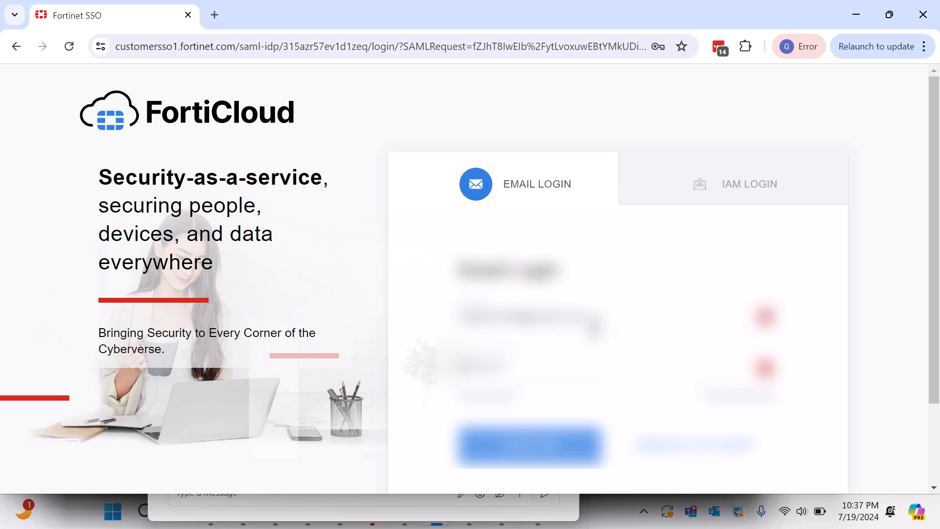
- Sign in to FortiCloud and launch FortiToken Cloud from the full cloud services list
{"action": "left_click", "coordinate": [530, 317]}
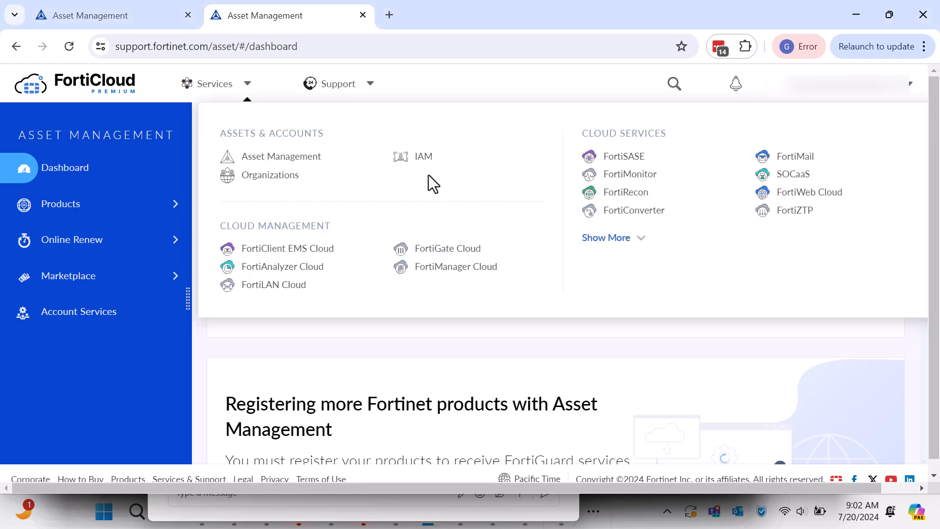
{"action": "left_click", "coordinate": [605, 237]}
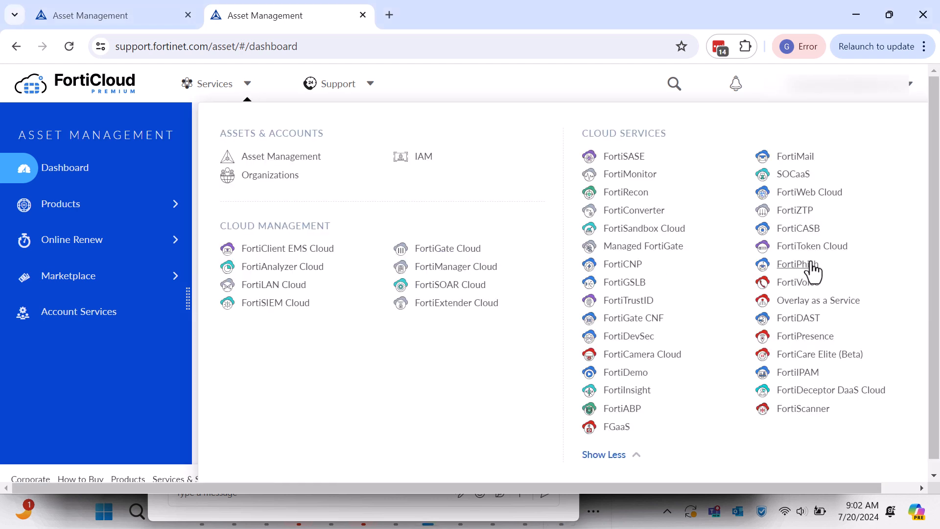
{"action": "left_click", "coordinate": [812, 245]}
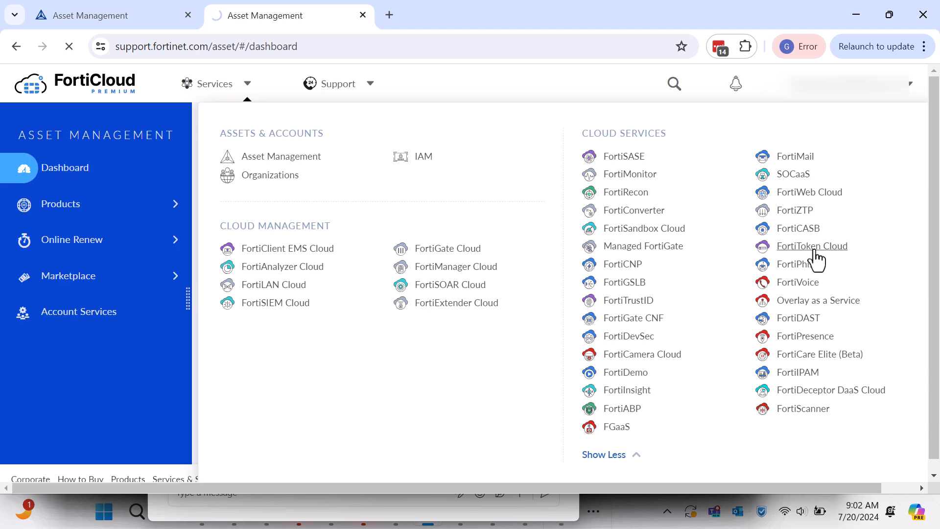
{"action": "left_click", "coordinate": [811, 246]}
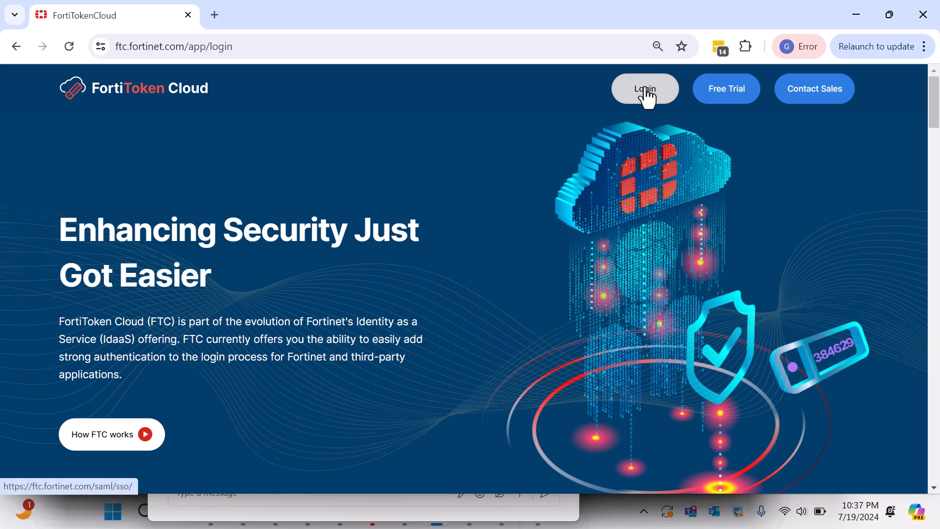
- Log in on the FortiToken Cloud page to open its dashboard
{"action": "left_click", "coordinate": [644, 89]}
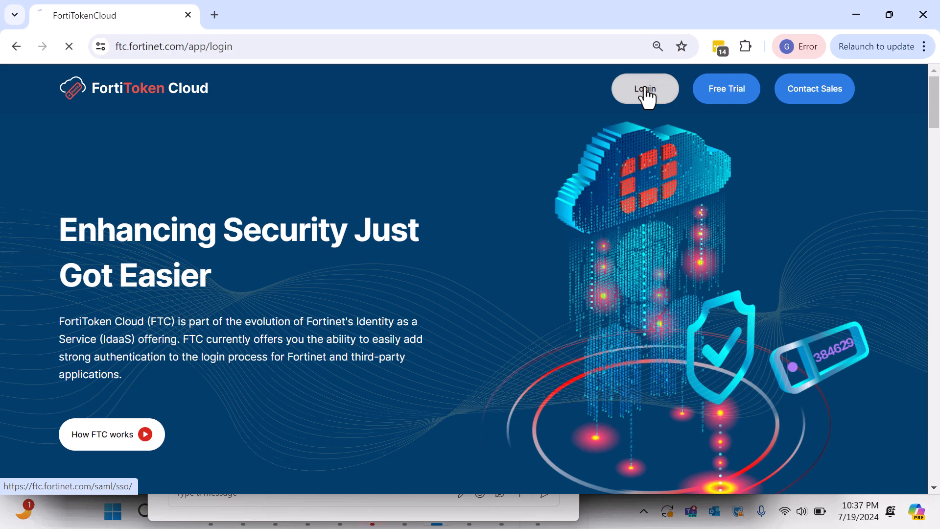
{"action": "left_click", "coordinate": [644, 88]}
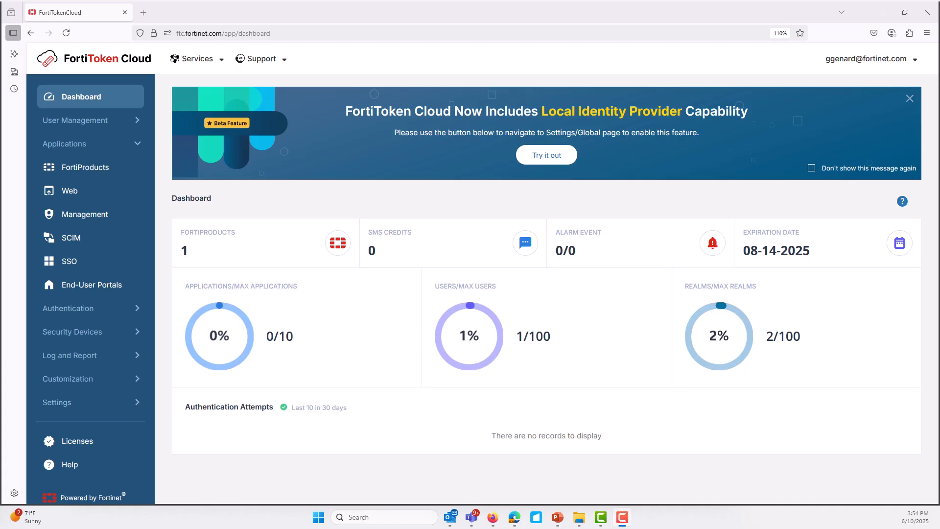
{"action": "mouse_move", "coordinate": [104, 102]}
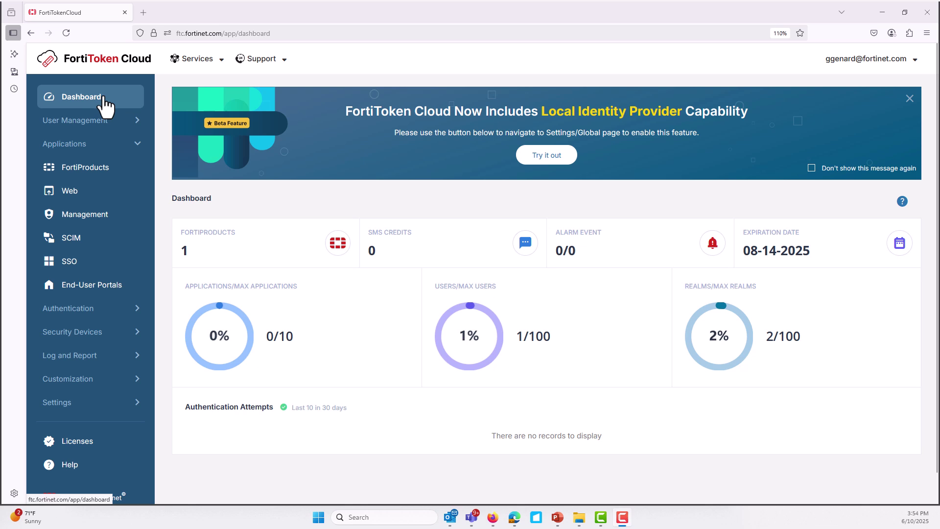
{"action": "mouse_move", "coordinate": [98, 214]}
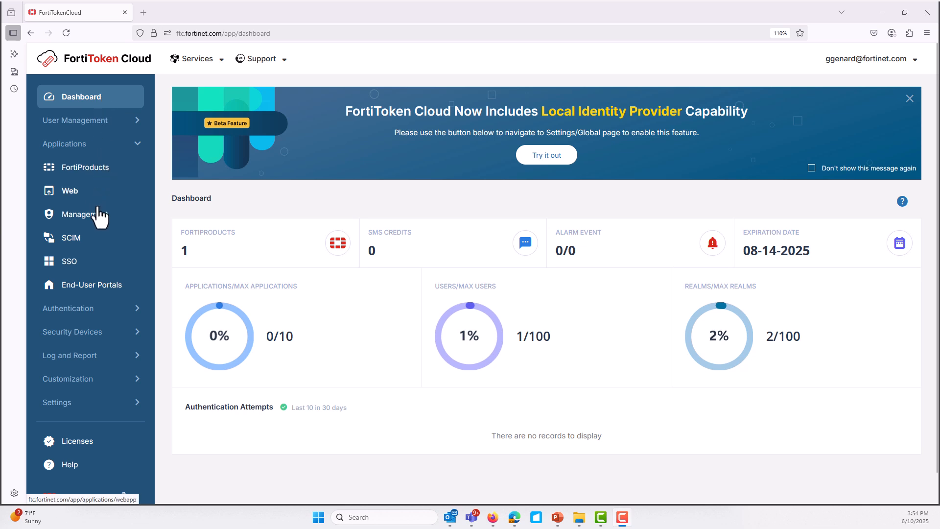
{"action": "mouse_move", "coordinate": [99, 382]}
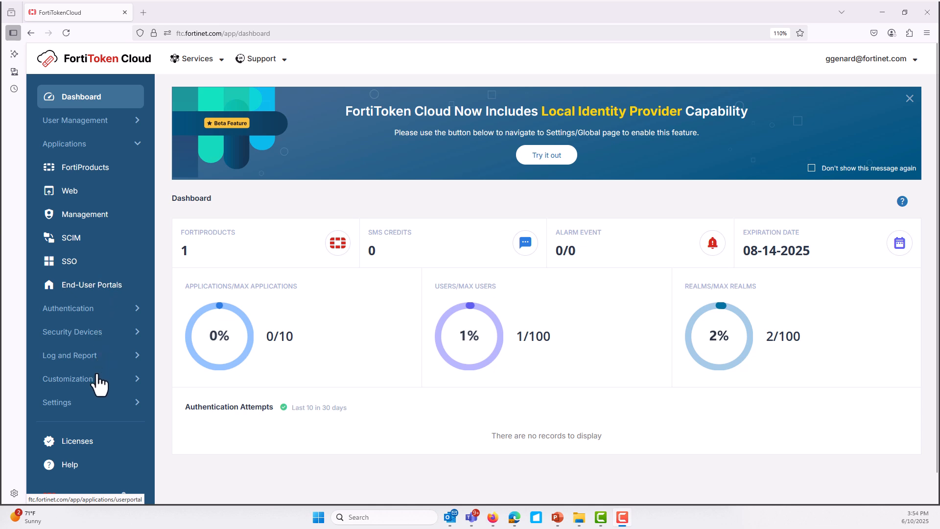
- Open Settings > Global in the FortiToken Cloud sidebar
{"action": "left_click", "coordinate": [56, 402]}
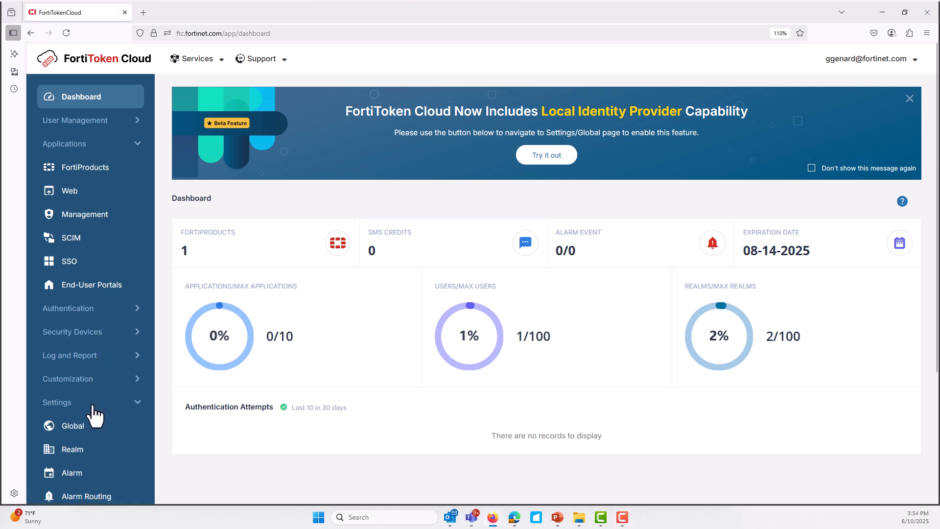
{"action": "mouse_move", "coordinate": [72, 425]}
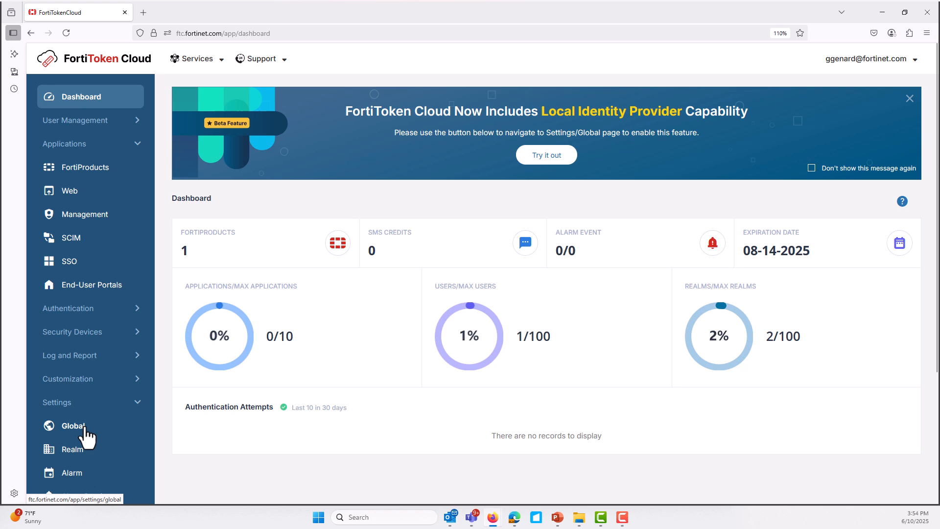
{"action": "left_click", "coordinate": [73, 425]}
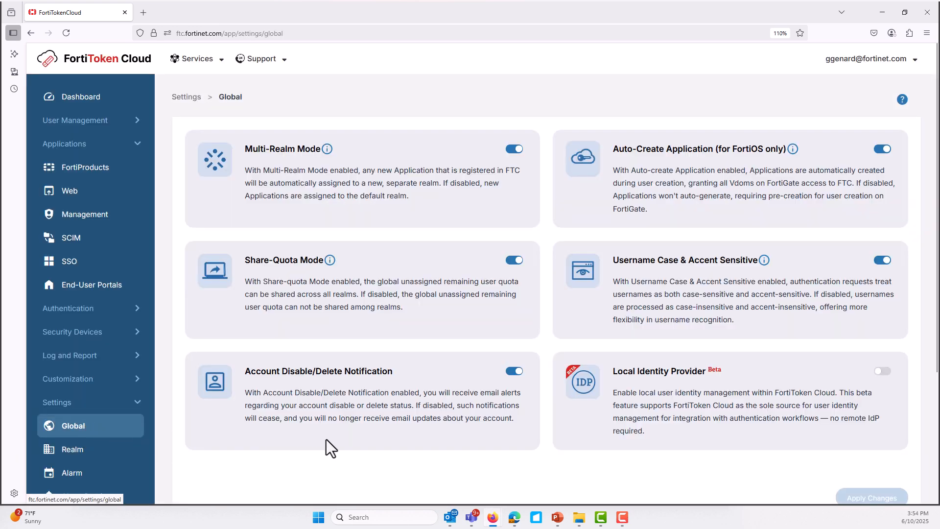
{"action": "mouse_move", "coordinate": [759, 388]}
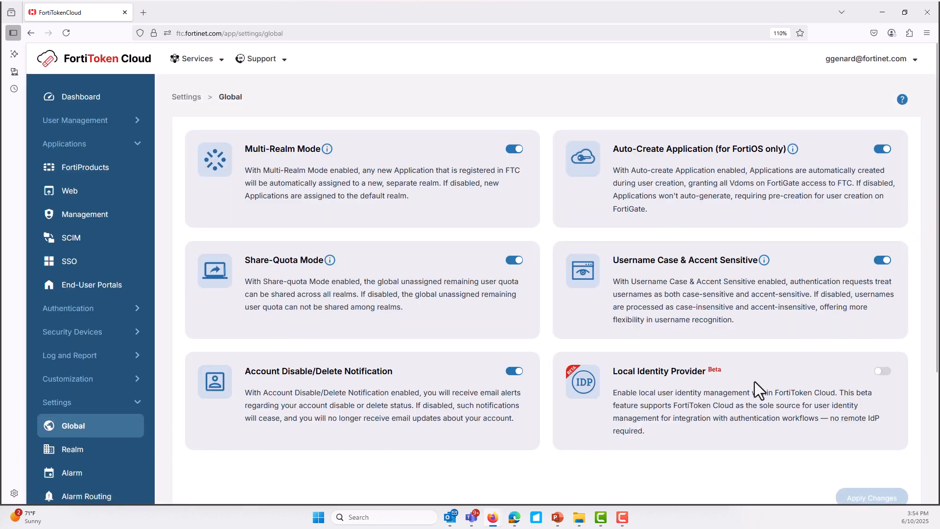
{"action": "mouse_move", "coordinate": [670, 392]}
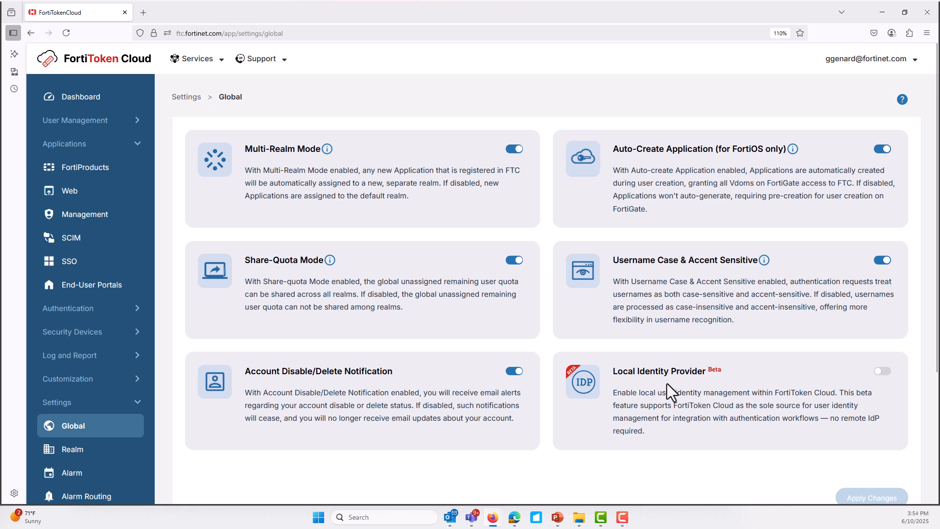
{"action": "mouse_move", "coordinate": [786, 390]}
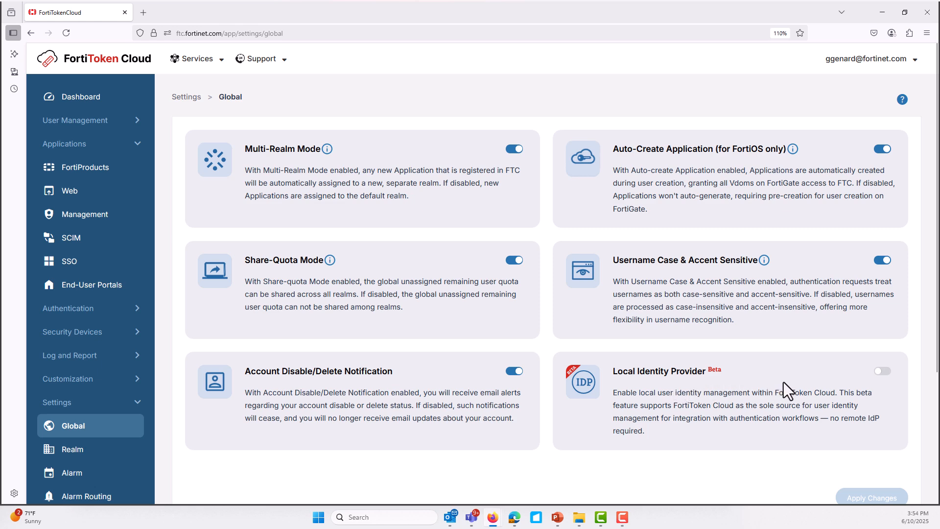
{"action": "mouse_move", "coordinate": [828, 395]}
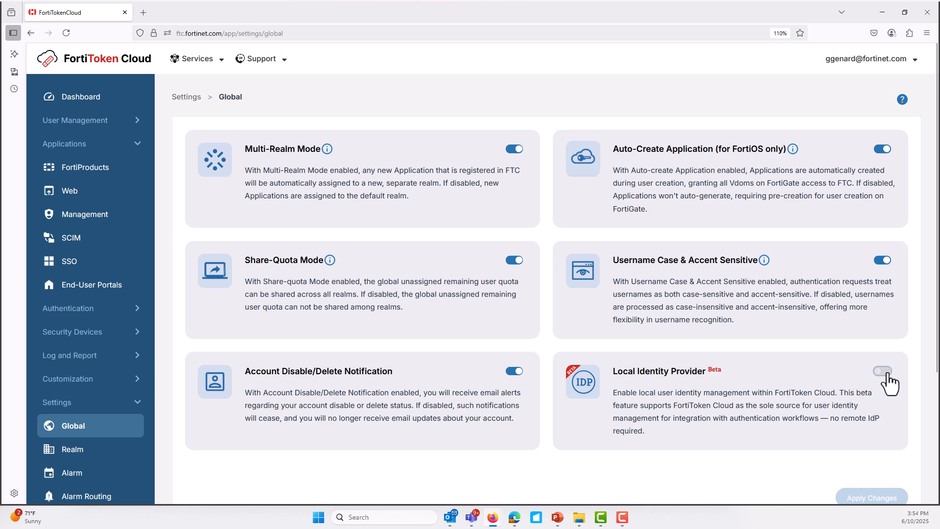
- Toggle on Local Identity Provider (Beta) and confirm the beta feature warning
{"action": "left_click", "coordinate": [881, 370]}
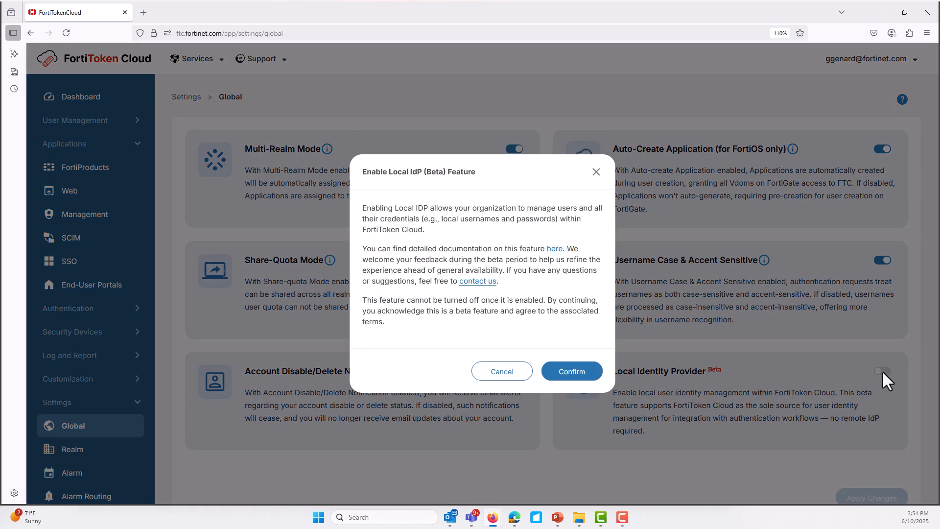
{"action": "mouse_move", "coordinate": [391, 215]}
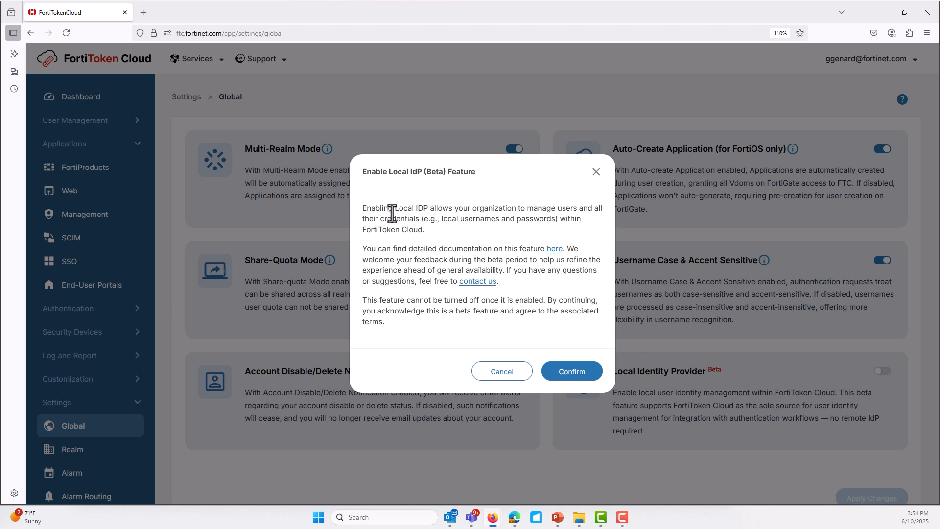
{"action": "mouse_move", "coordinate": [433, 197]}
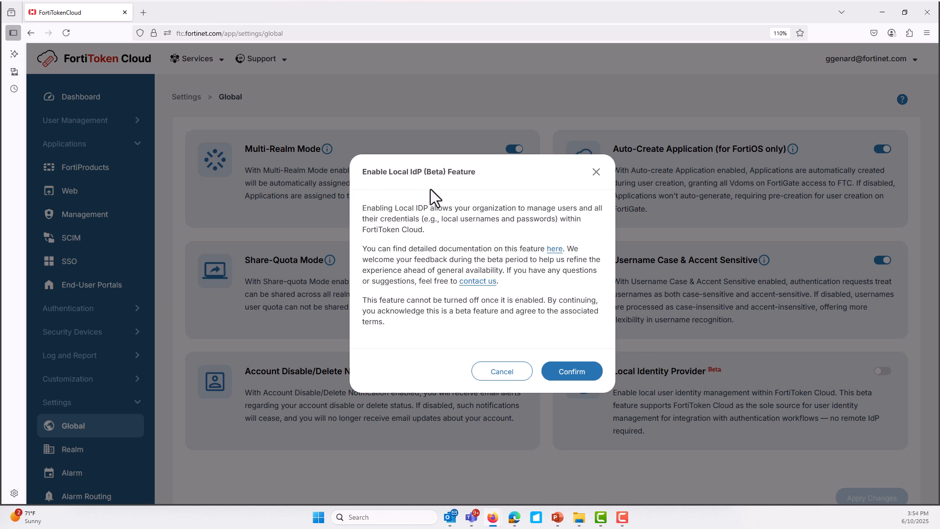
{"action": "mouse_move", "coordinate": [467, 221]}
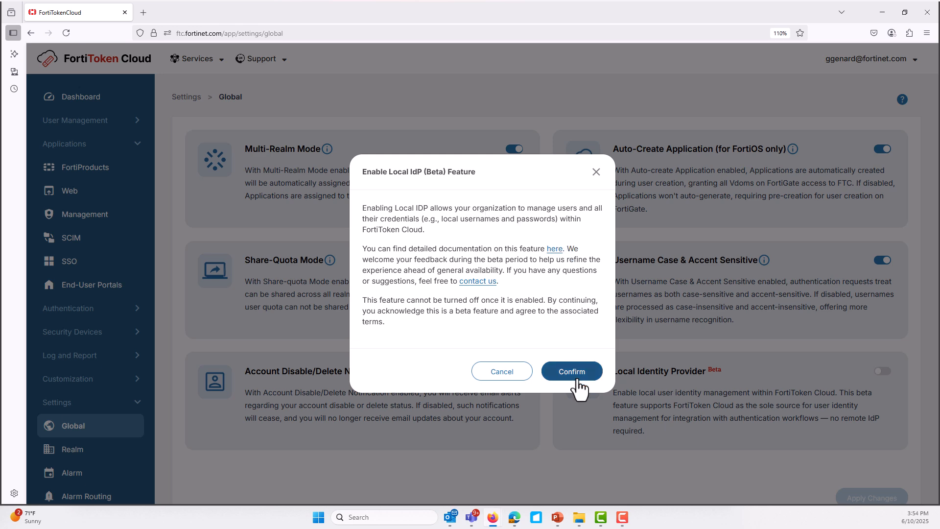
{"action": "left_click", "coordinate": [570, 370]}
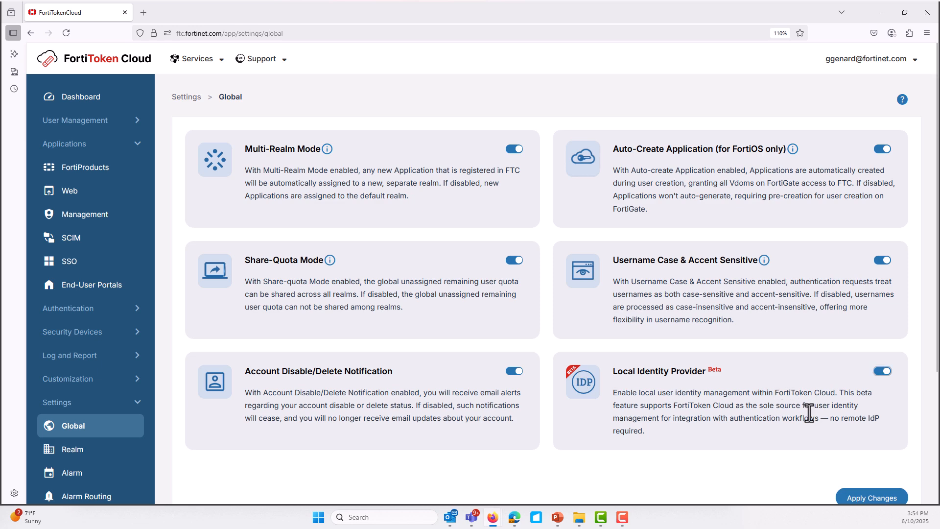
- Apply the global settings changes and confirm, saving Local Identity Provider as enabled
{"action": "scroll", "scroll_direction": "down", "scroll_amount": 3}
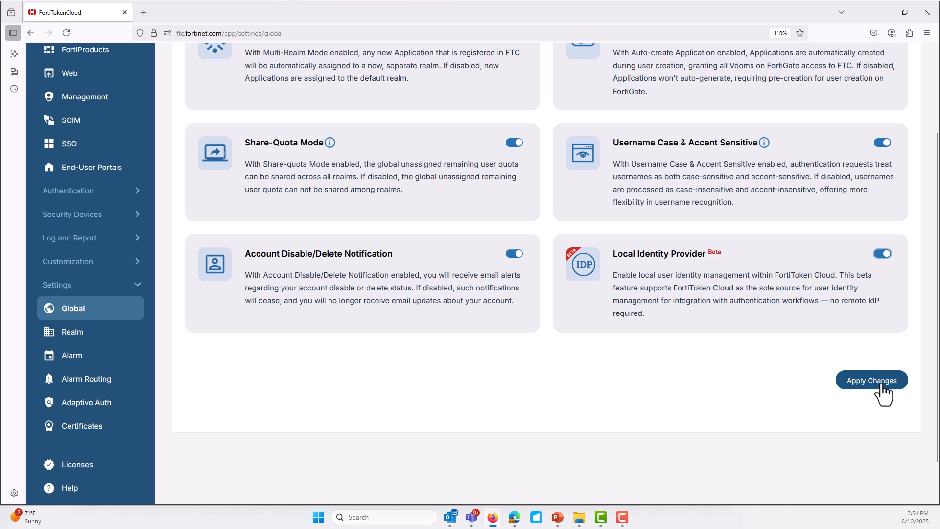
{"action": "left_click", "coordinate": [871, 379]}
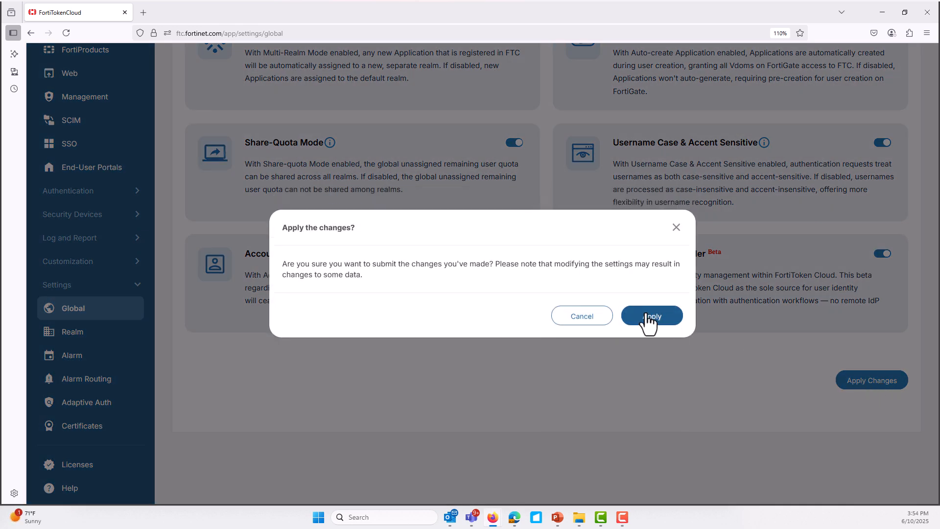
{"action": "mouse_move", "coordinate": [451, 282]}
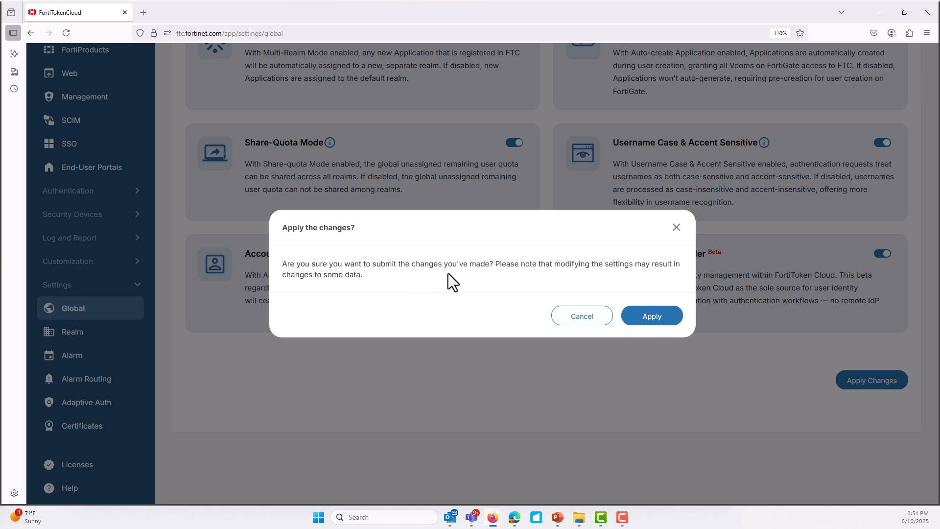
{"action": "mouse_move", "coordinate": [652, 315]}
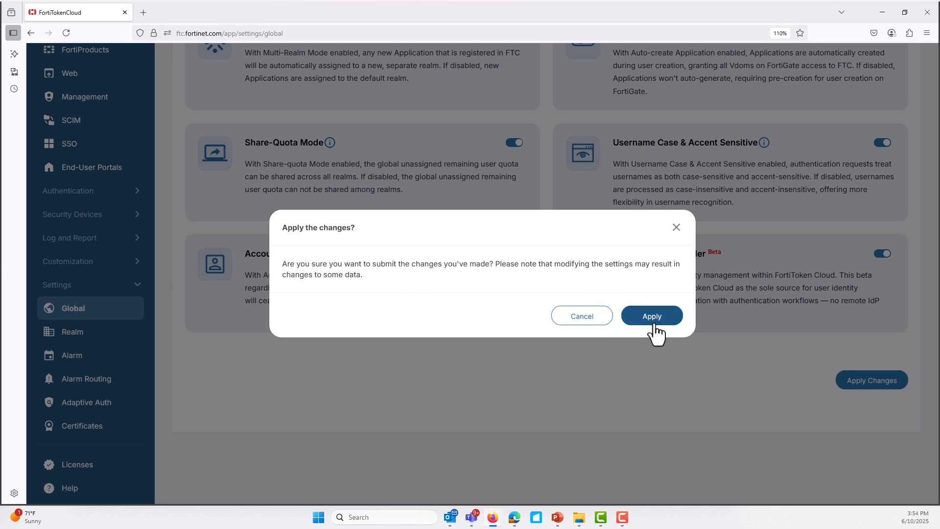
{"action": "left_click", "coordinate": [651, 315]}
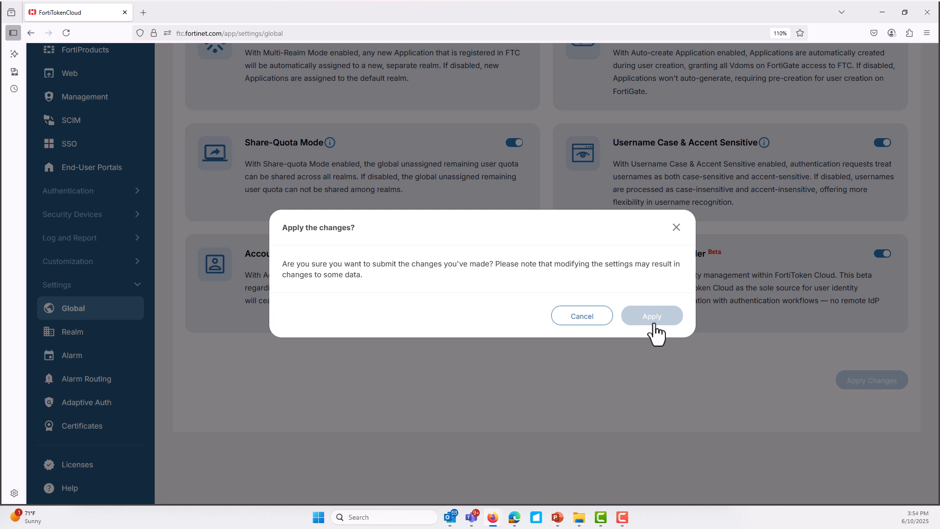
{"action": "left_click", "coordinate": [651, 316]}
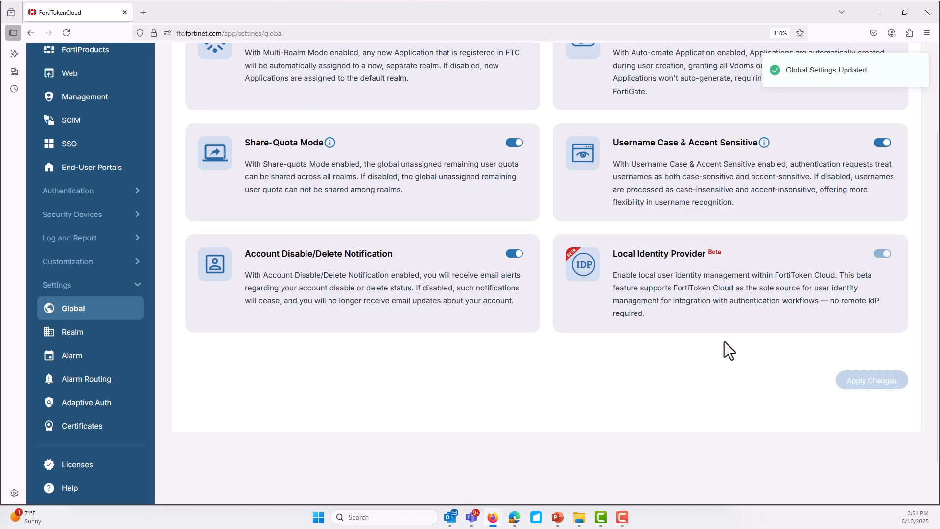
{"action": "scroll", "scroll_direction": "up", "scroll_amount": 3}
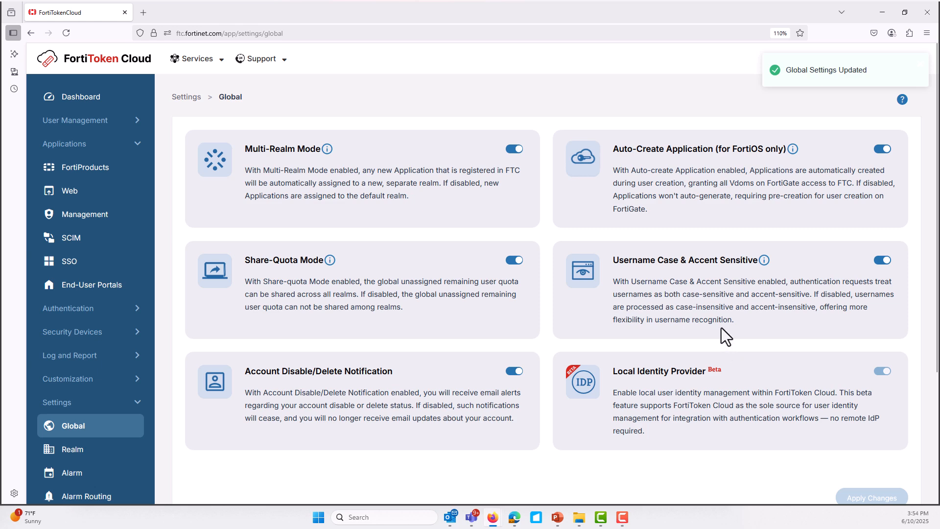
{"action": "mouse_move", "coordinate": [243, 137]}
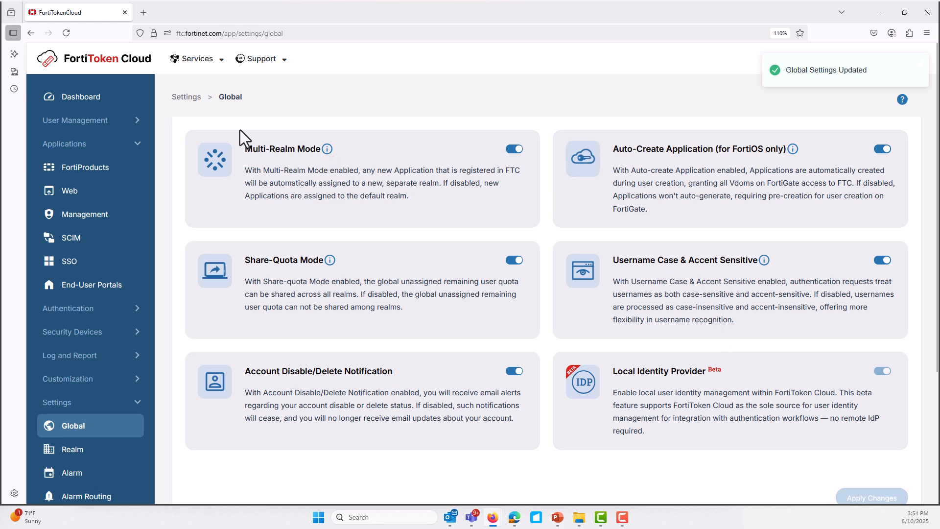
{"action": "mouse_move", "coordinate": [244, 137]}
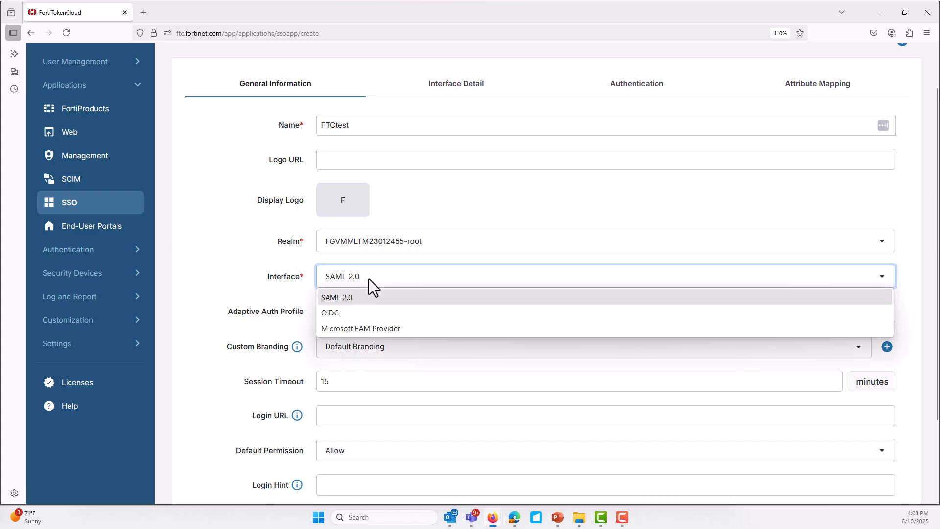
- Set the FTCtest application's interface to OIDC and begin entering the portal login URL
{"action": "left_click", "coordinate": [330, 312]}
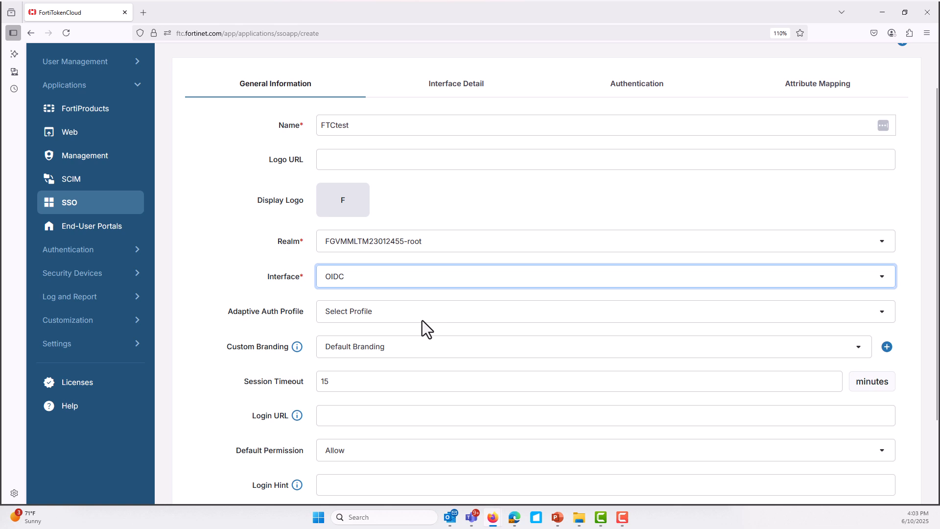
{"action": "scroll", "scroll_direction": "down", "scroll_amount": 3}
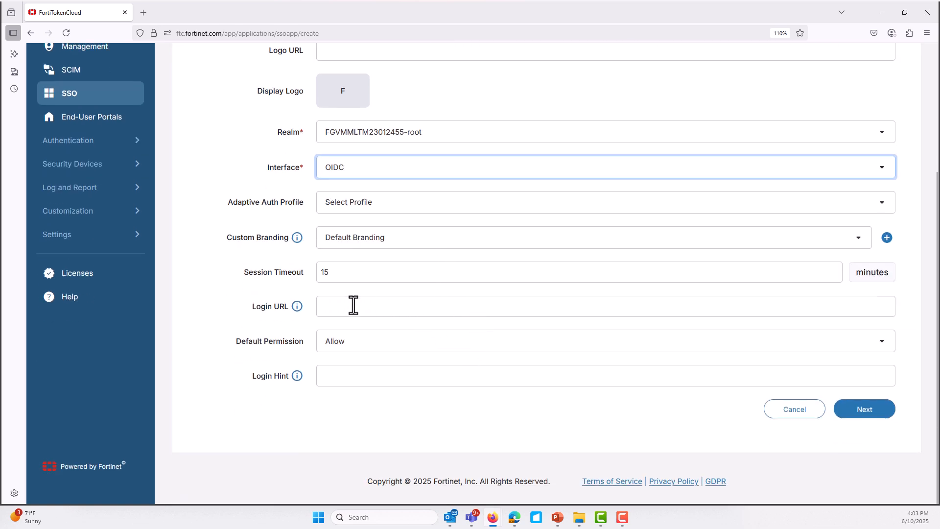
{"action": "type", "text": "htts"}
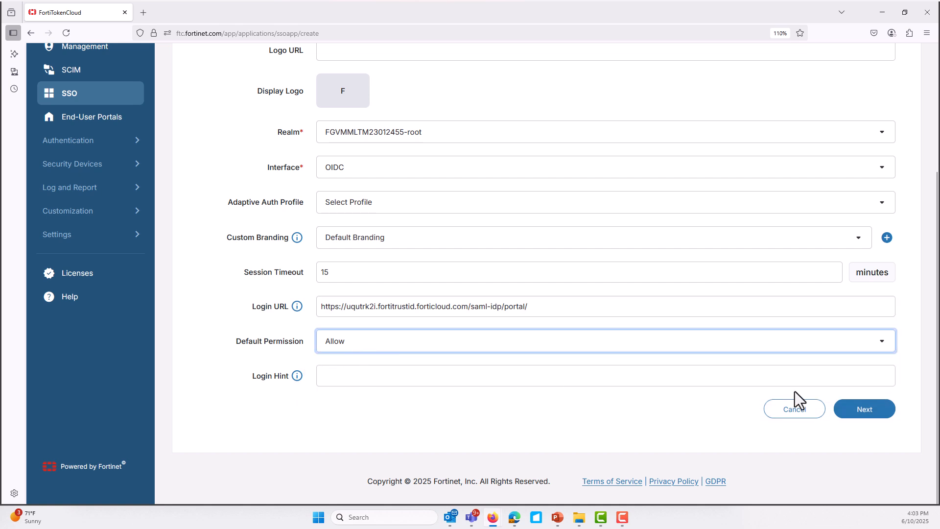
- Review the generated OIDC issuer and endpoint details on the Interface Detail tab and continue
{"action": "left_click", "coordinate": [863, 408]}
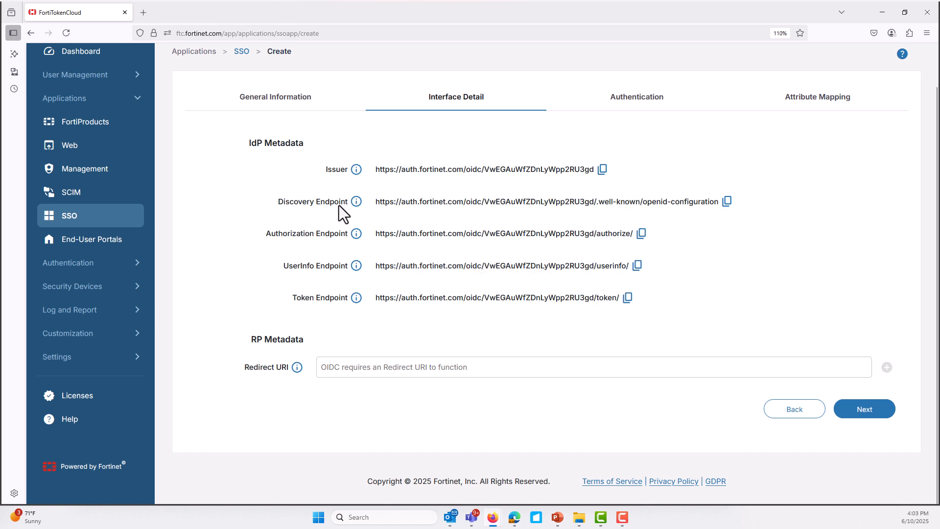
{"action": "mouse_move", "coordinate": [587, 356]}
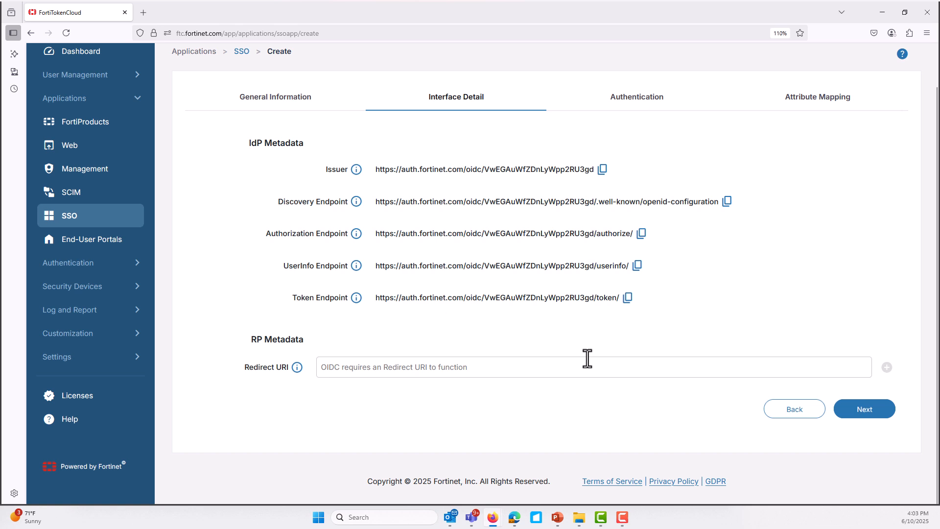
{"action": "mouse_move", "coordinate": [755, 372]}
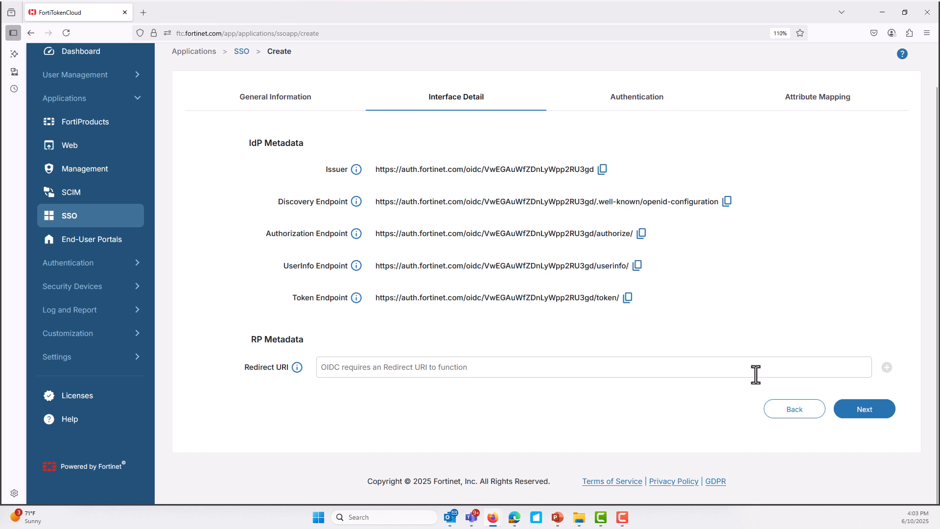
{"action": "mouse_move", "coordinate": [863, 408]}
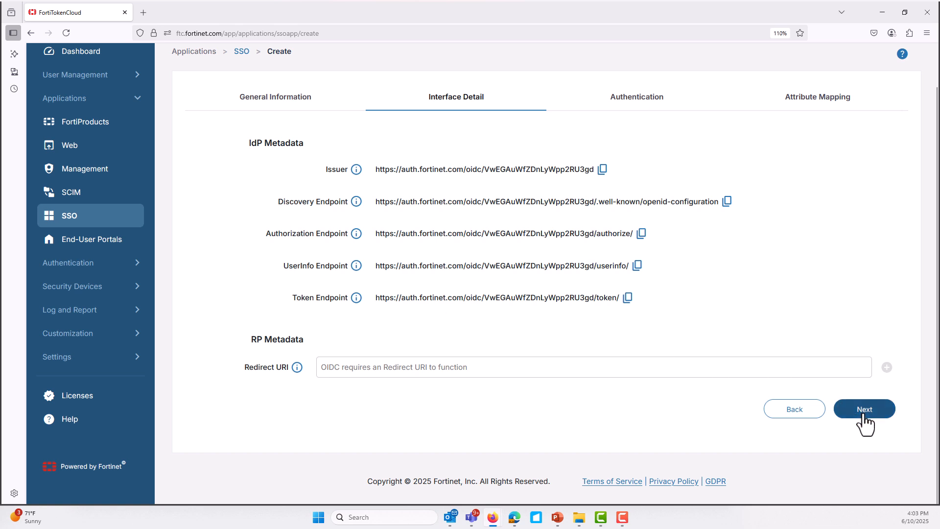
{"action": "left_click", "coordinate": [863, 409]}
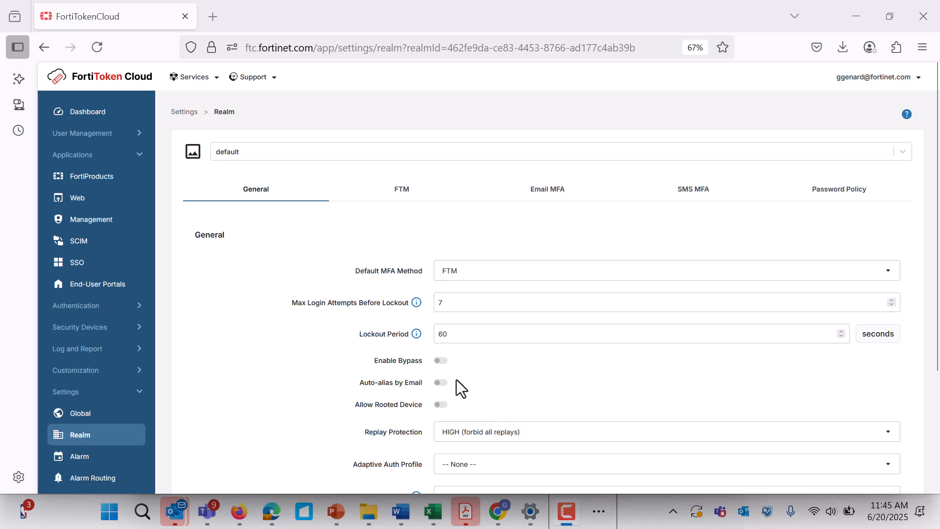
{"action": "mouse_move", "coordinate": [192, 343]}
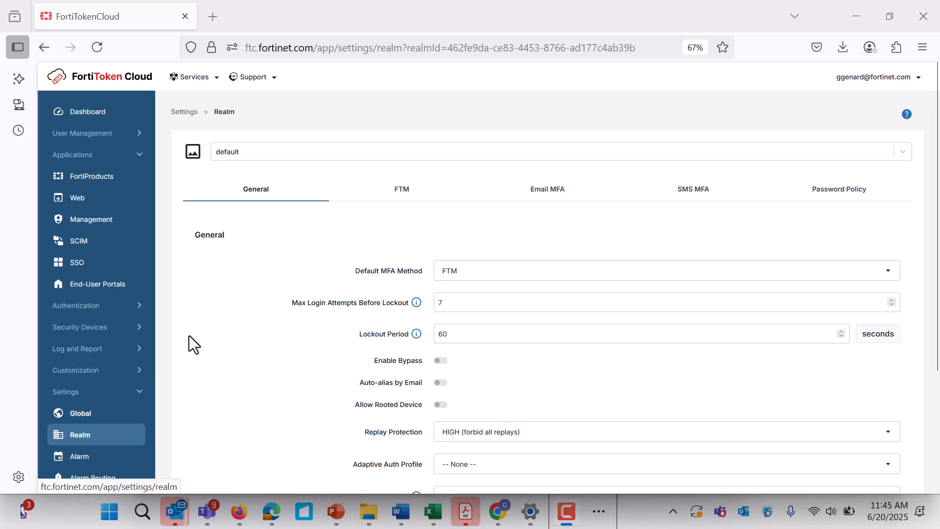
{"action": "mouse_move", "coordinate": [315, 217]}
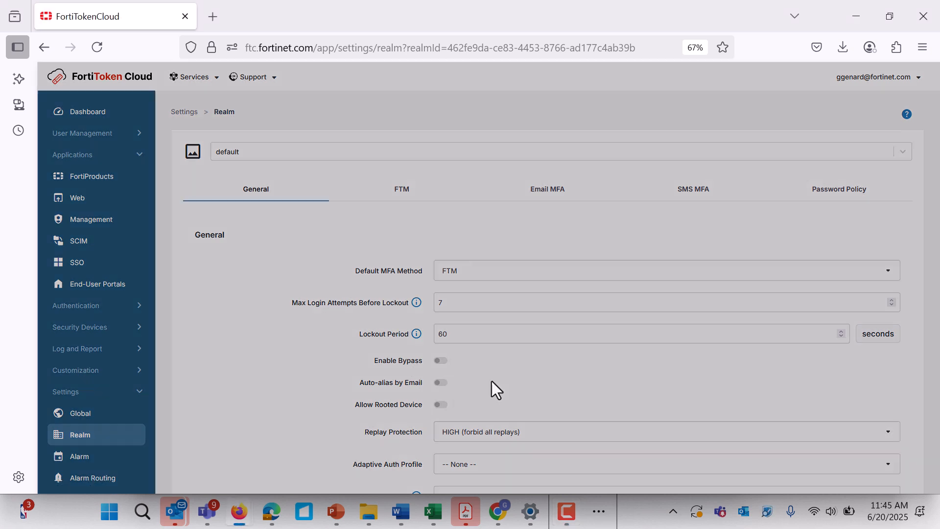
- Turn on Auto-alias by Email for the default realm, accept the warning, and save
{"action": "left_click", "coordinate": [440, 382]}
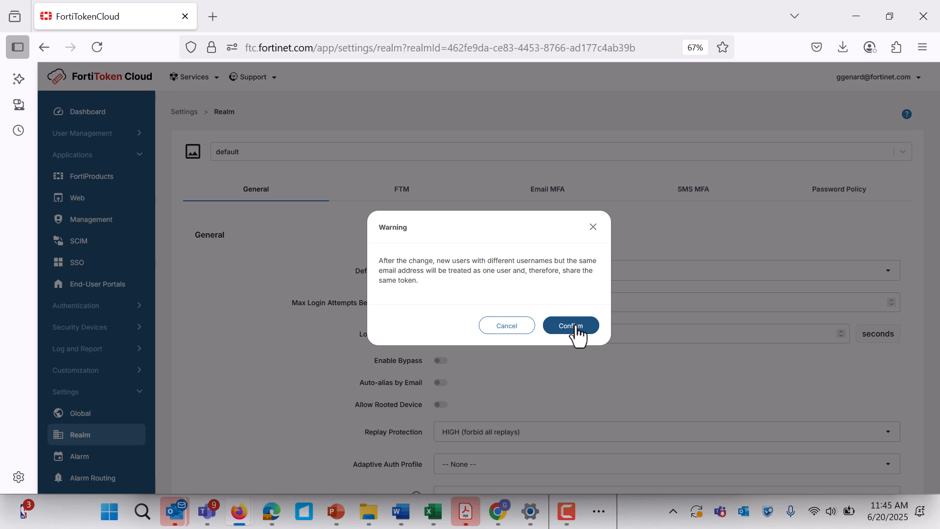
{"action": "left_click", "coordinate": [569, 325]}
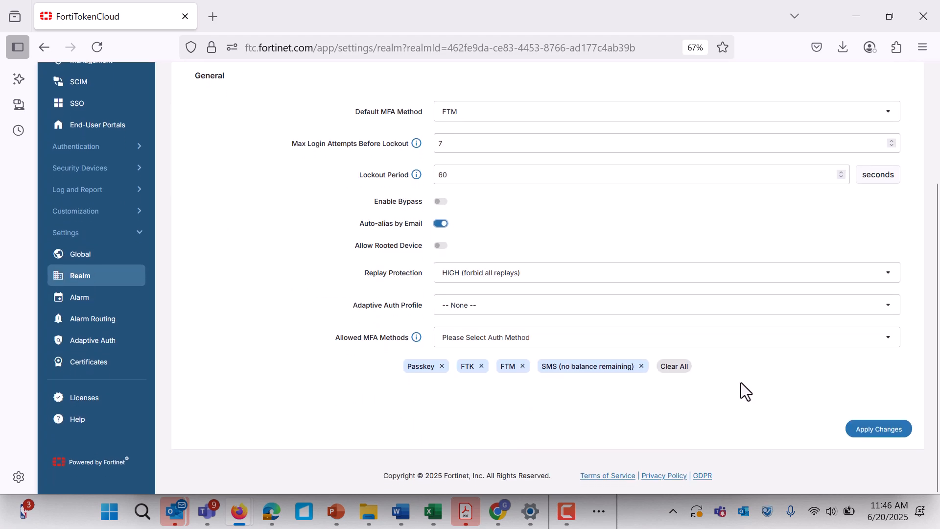
{"action": "left_click", "coordinate": [877, 428]}
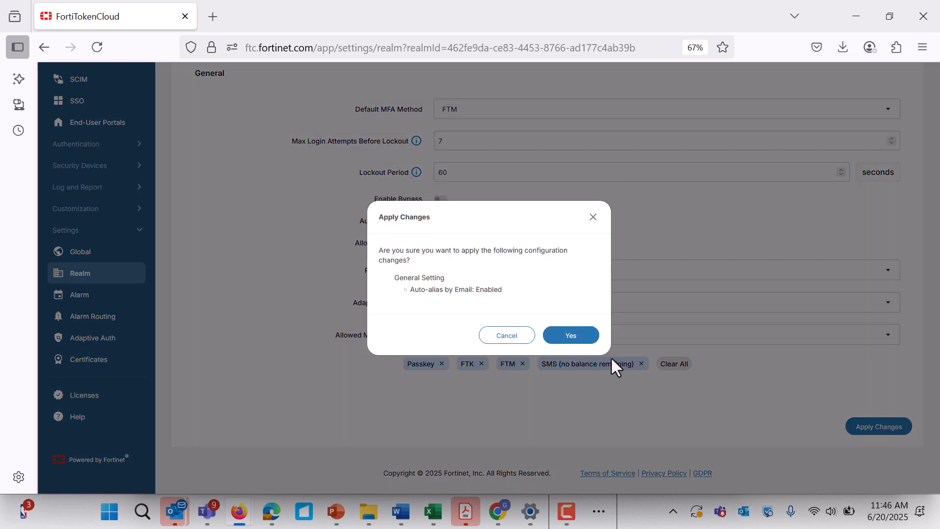
{"action": "left_click", "coordinate": [570, 335]}
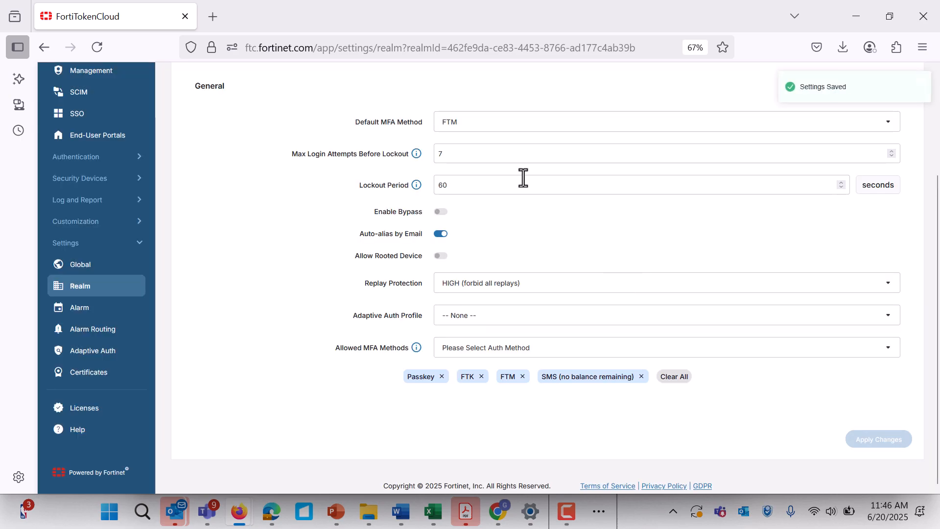